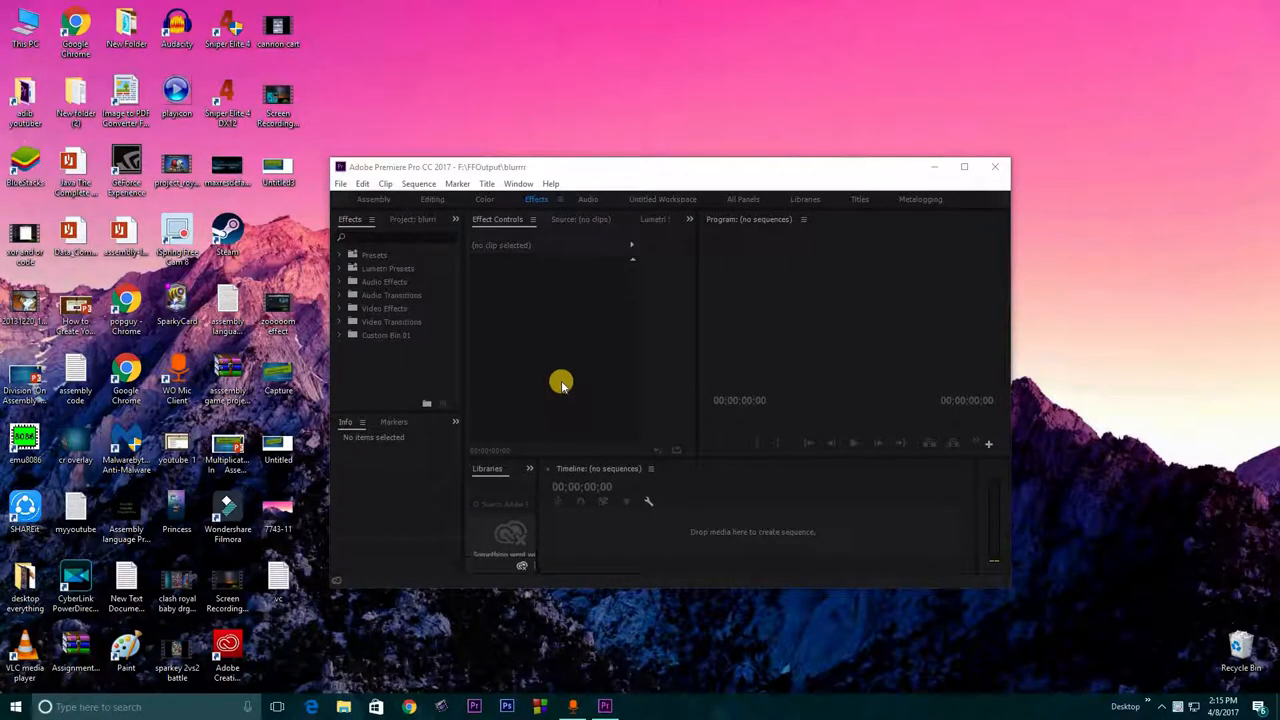
mouse_move(596, 366)
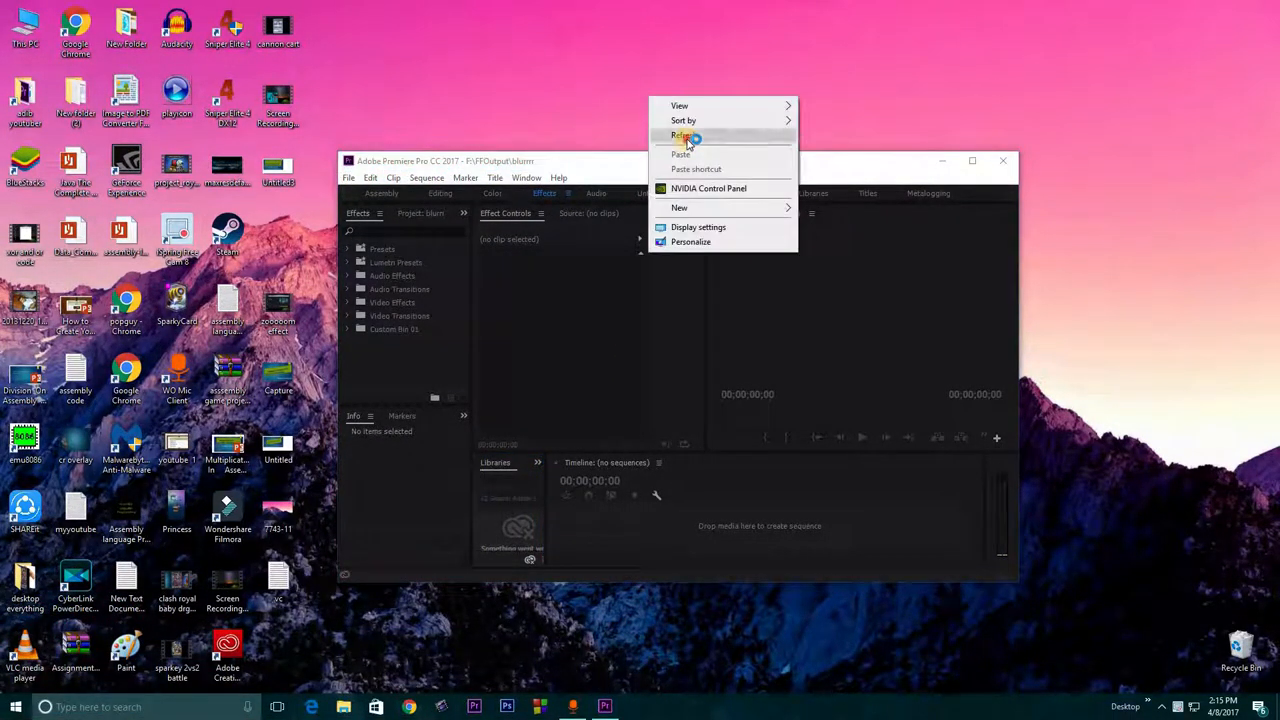
Refresh the desktop and maximize the Premiere Pro window to fill the screen
left_click(684, 136)
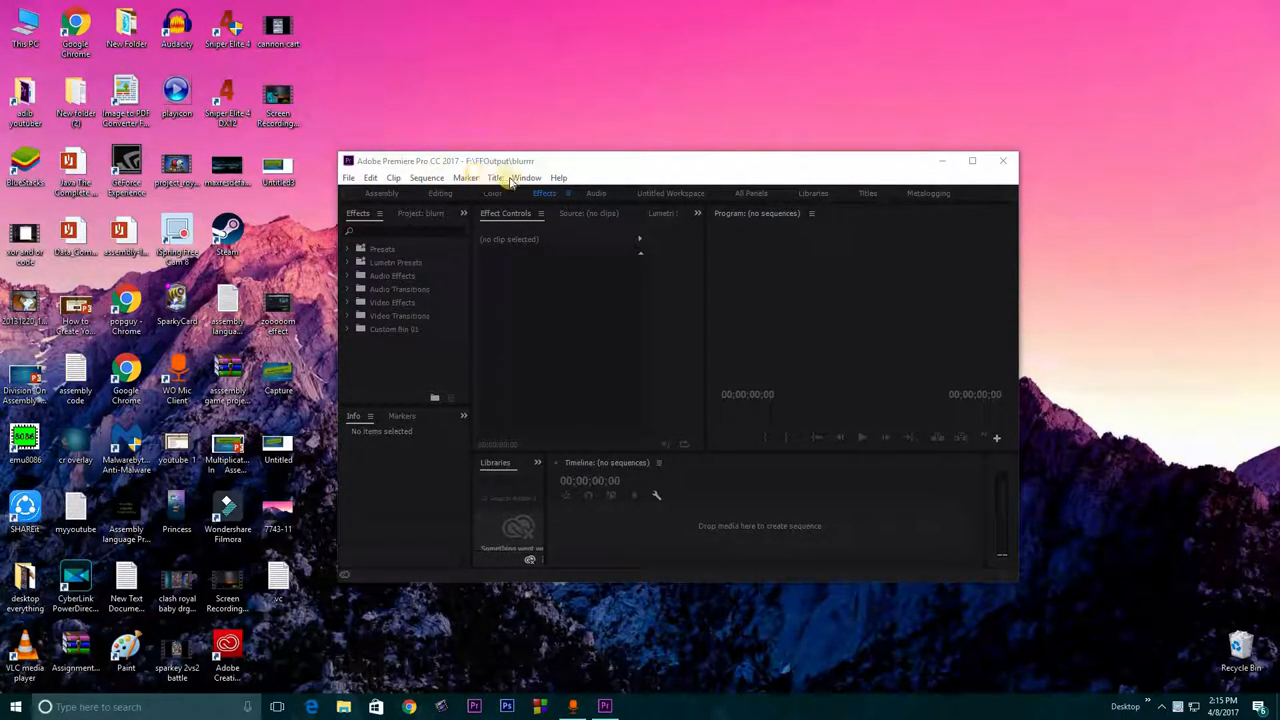
mouse_move(378, 176)
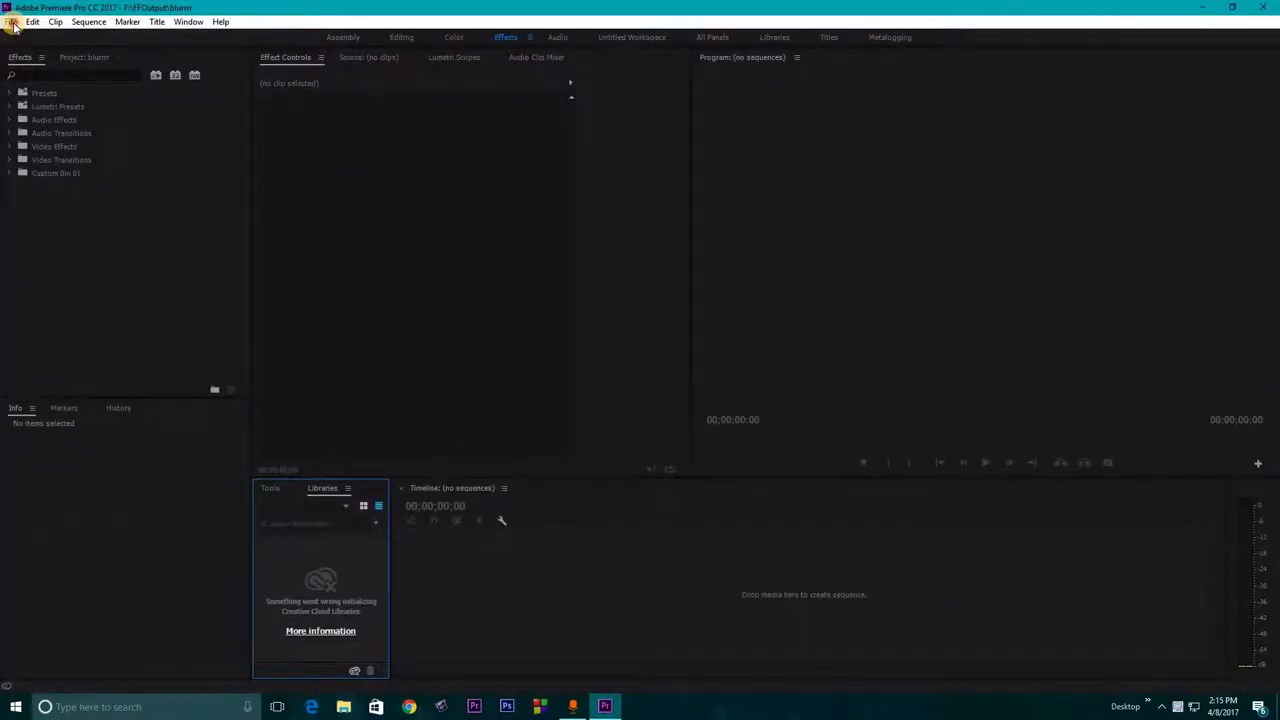
Import the clash royal baby drg video from the Desktop into the project
left_click(12, 20)
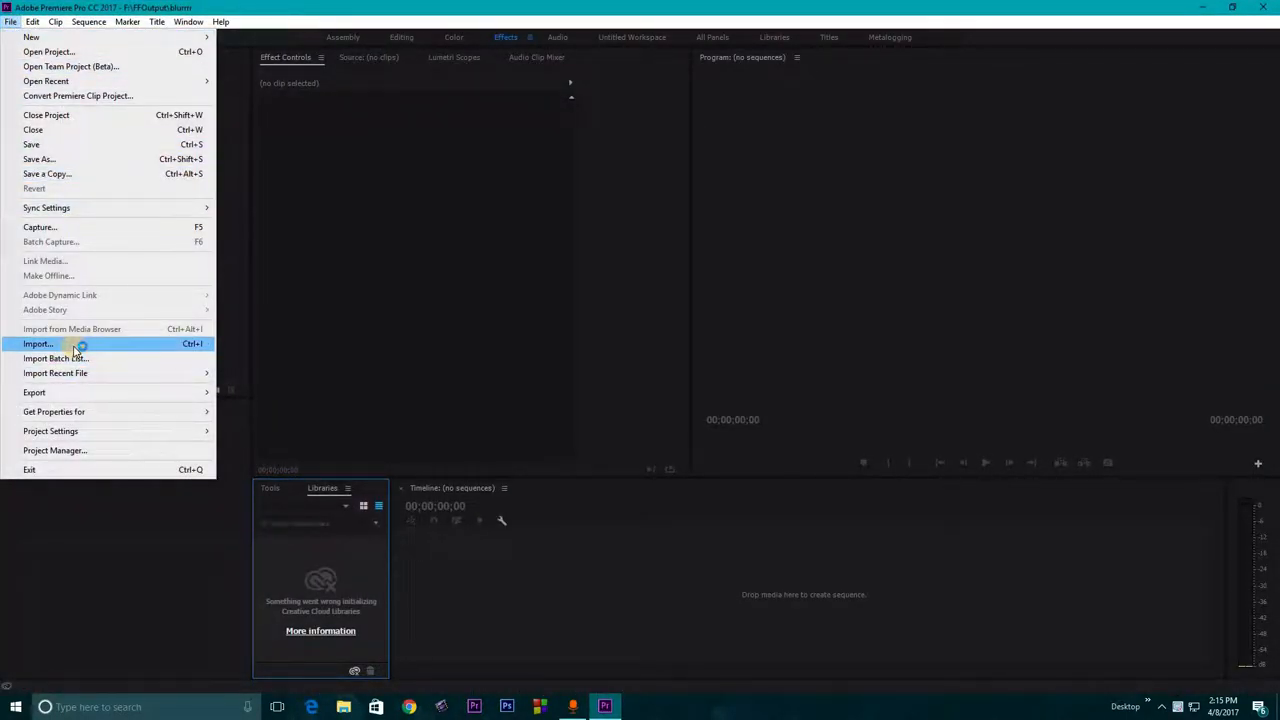
left_click(38, 344)
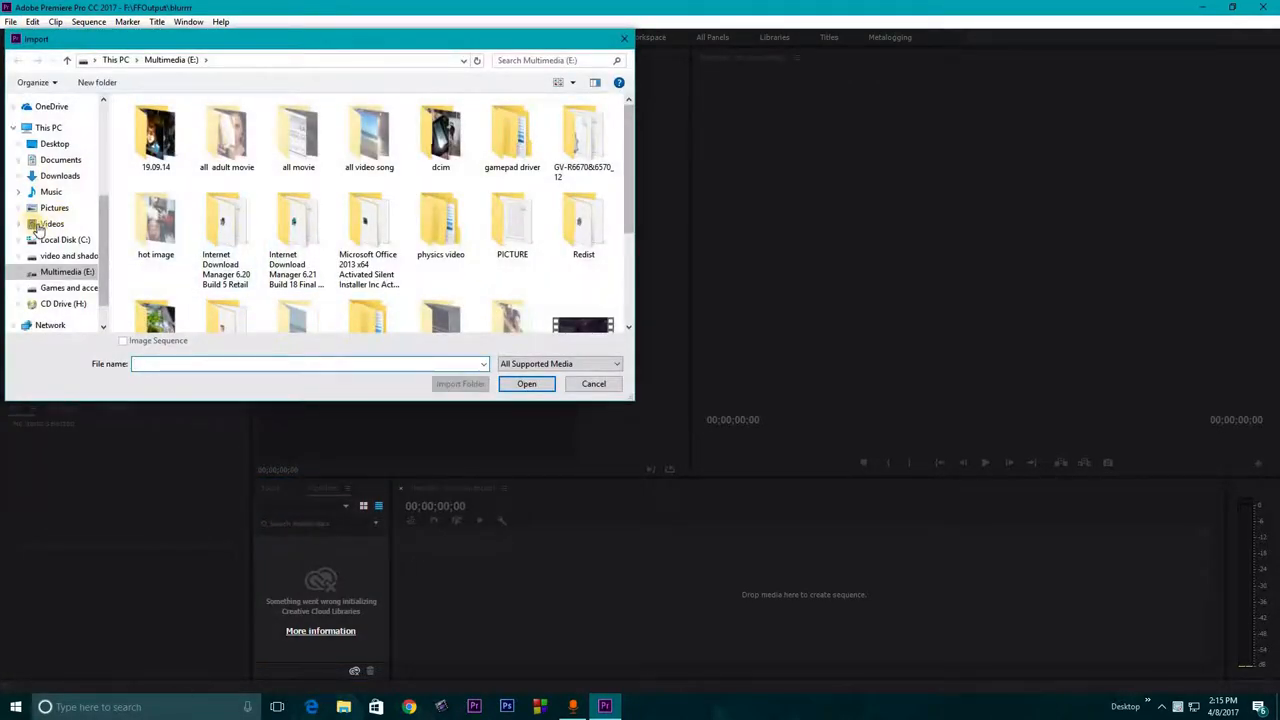
left_click(48, 128)
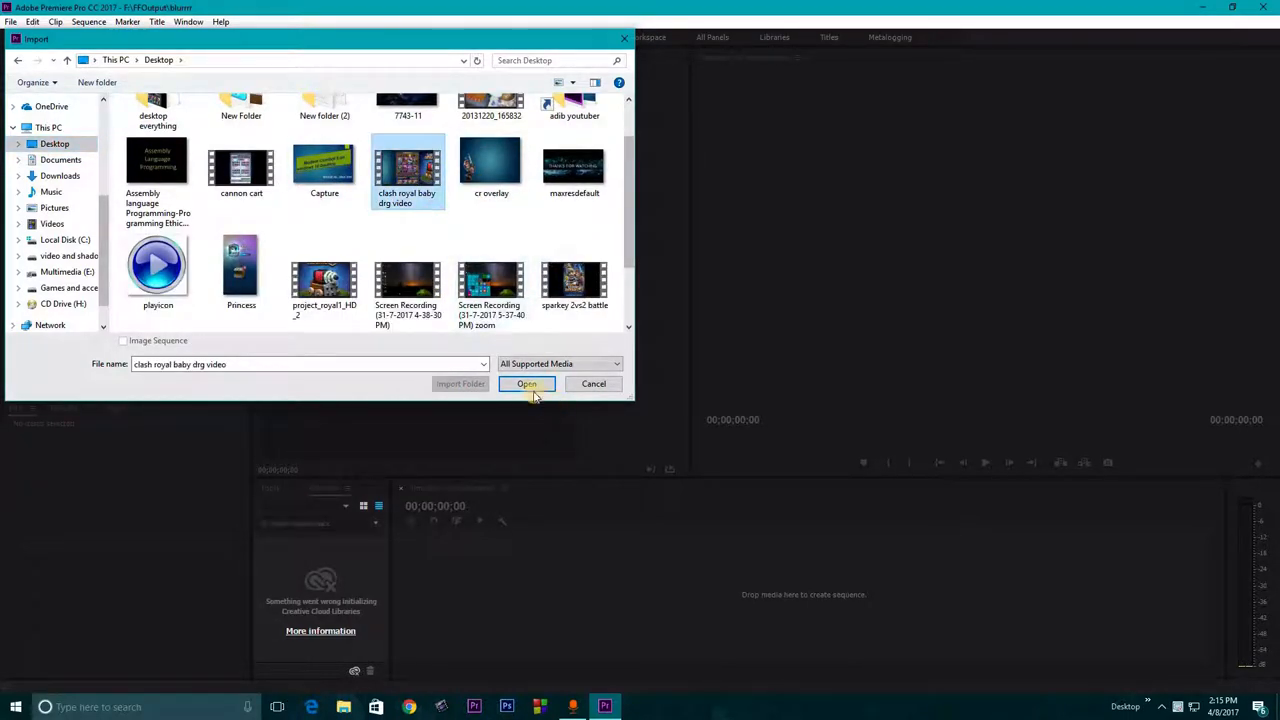
left_click(526, 384)
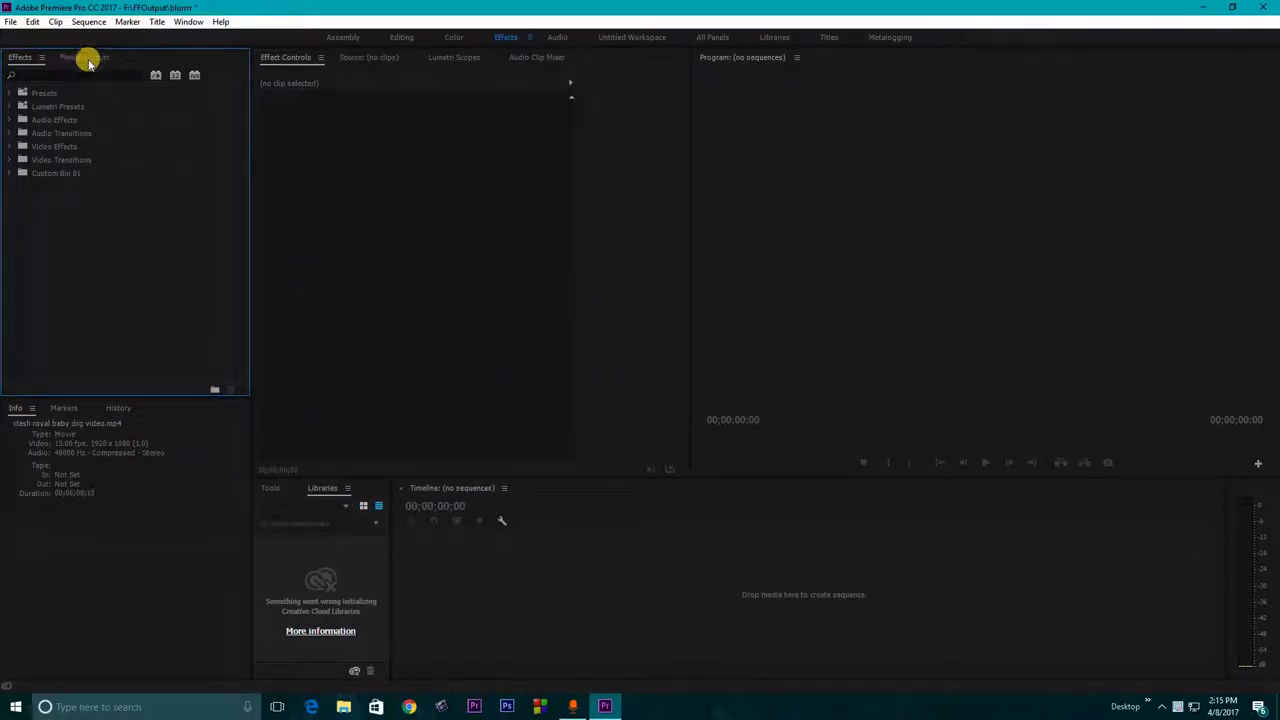
Create a sequence from the Clash Royale clip and select it to show Effect Controls
left_click(82, 62)
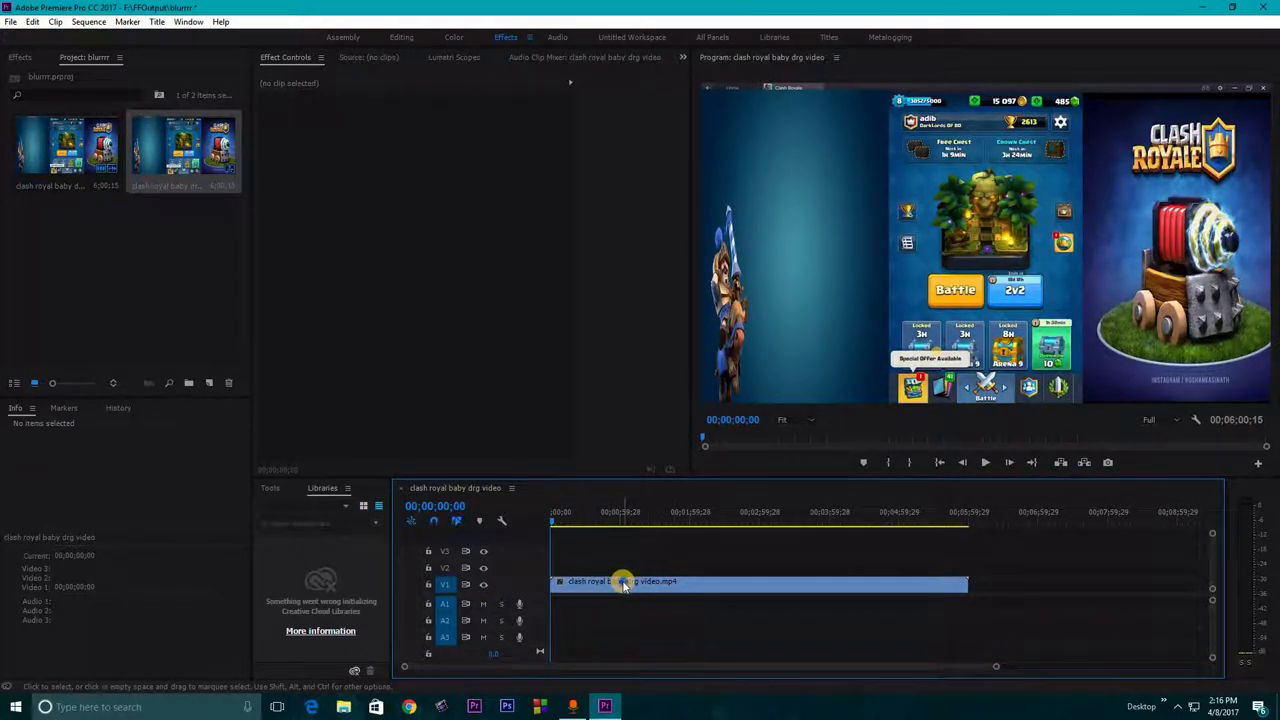
left_click(622, 582)
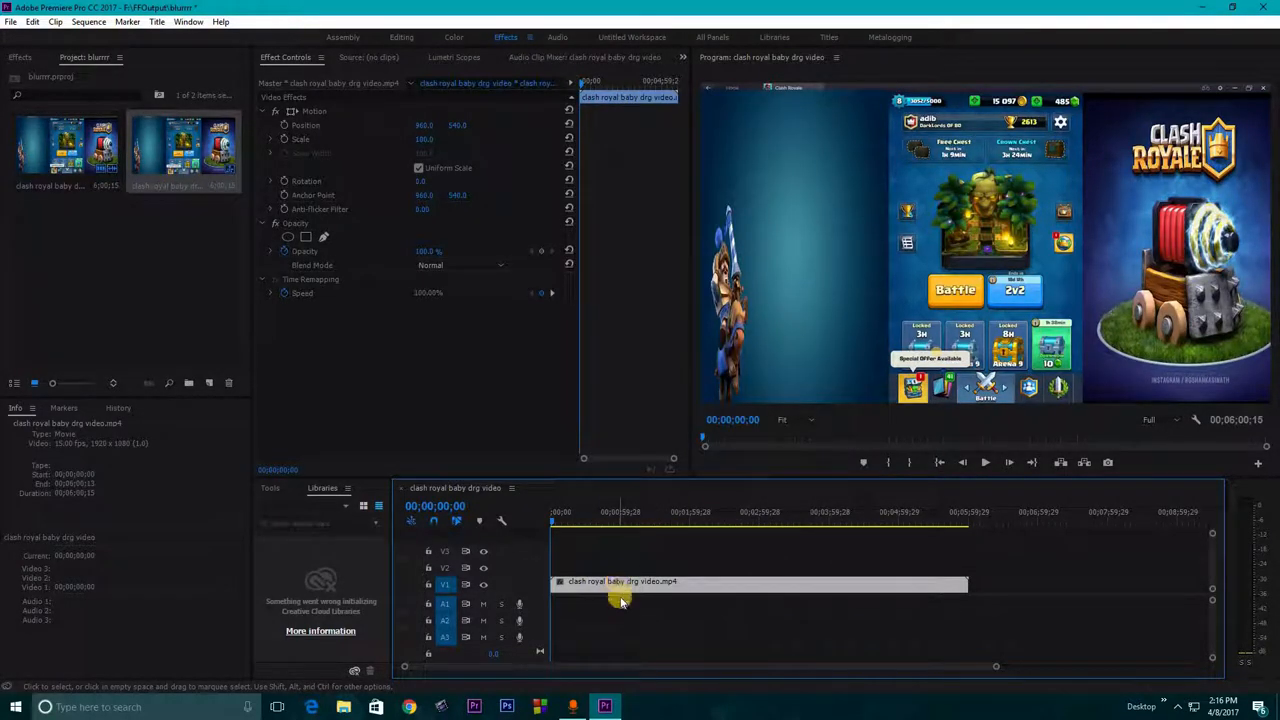
mouse_move(652, 588)
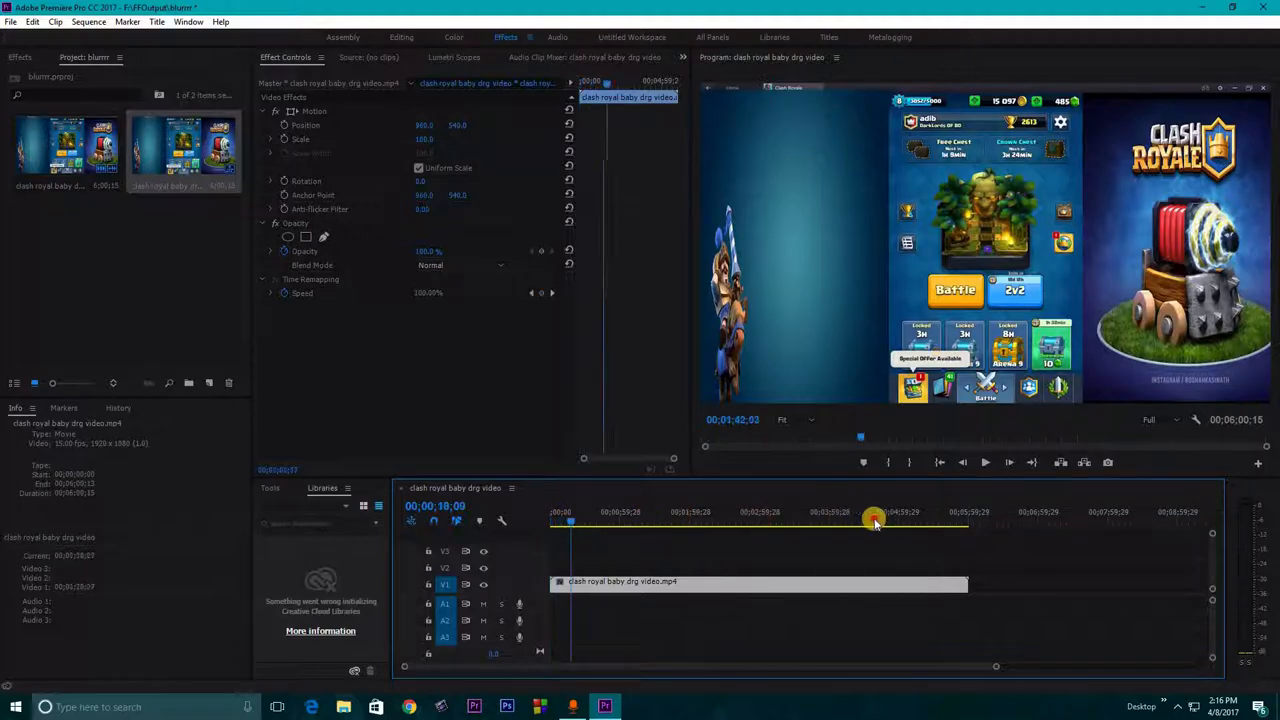
Duplicate the game clip and stack the copy on track V2 above the original, both at sequence start
left_click_drag(876, 520, 976, 524)
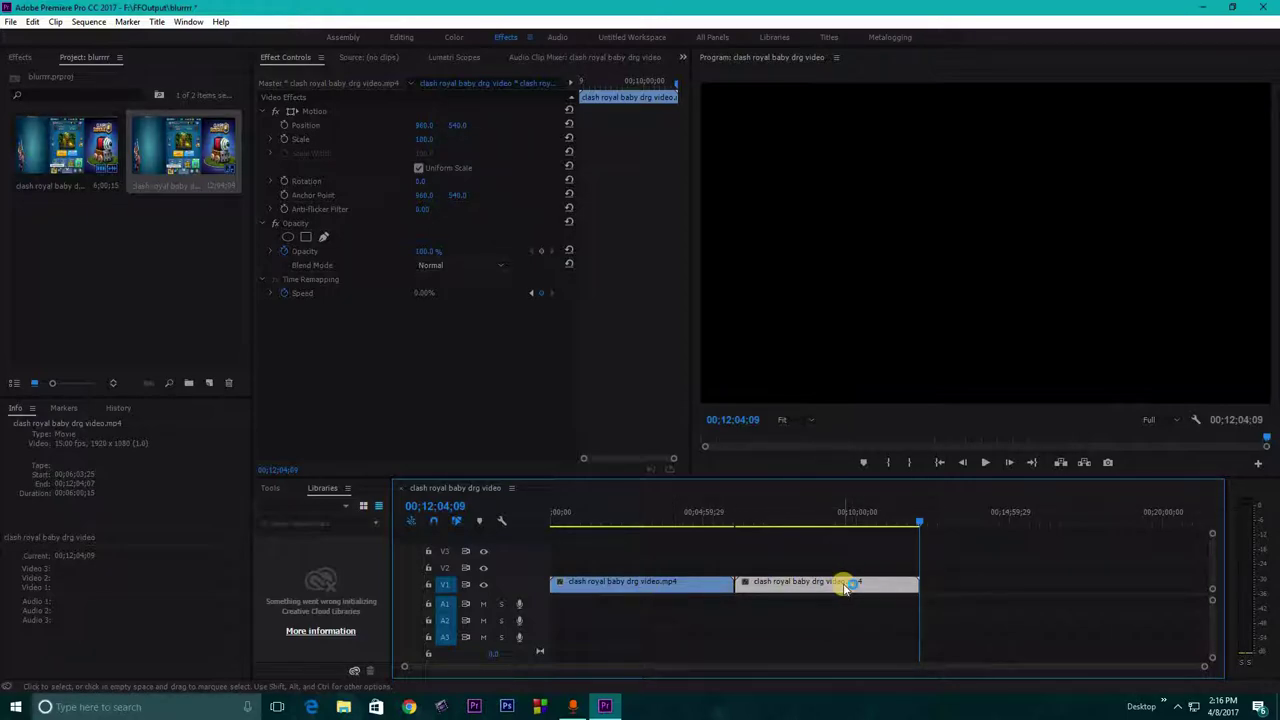
left_click_drag(844, 584, 790, 564)
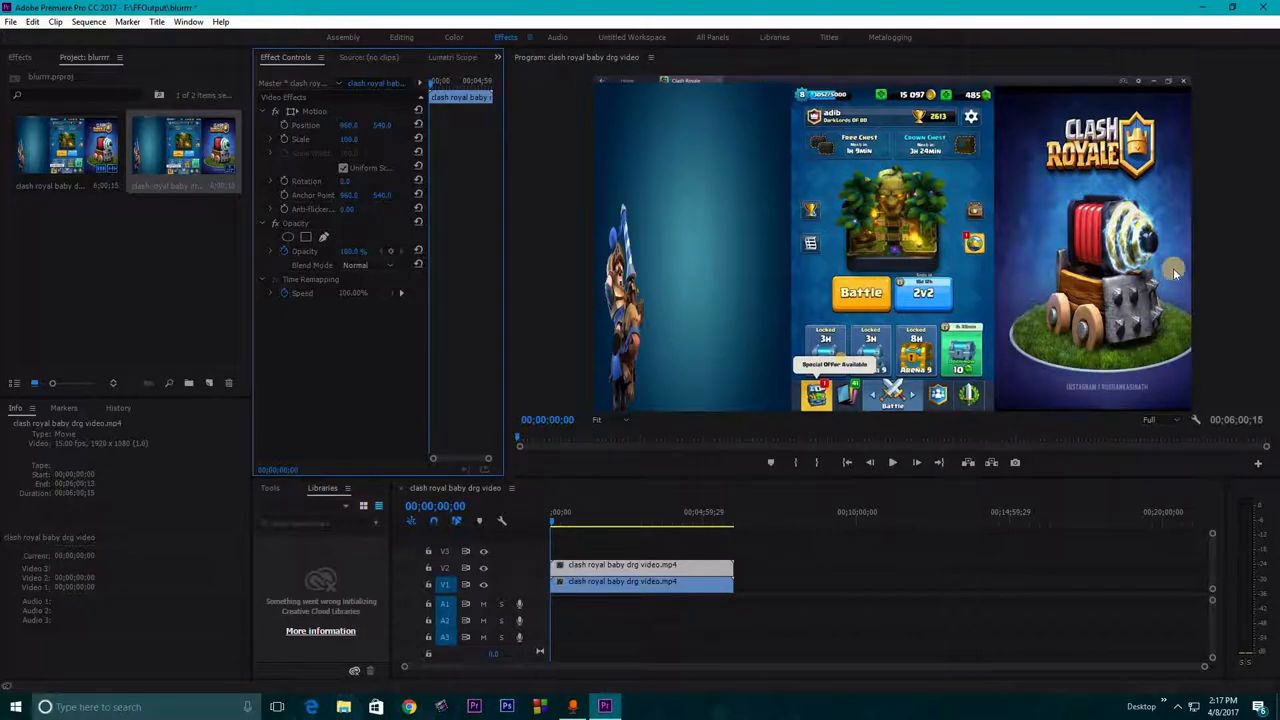
mouse_move(1042, 344)
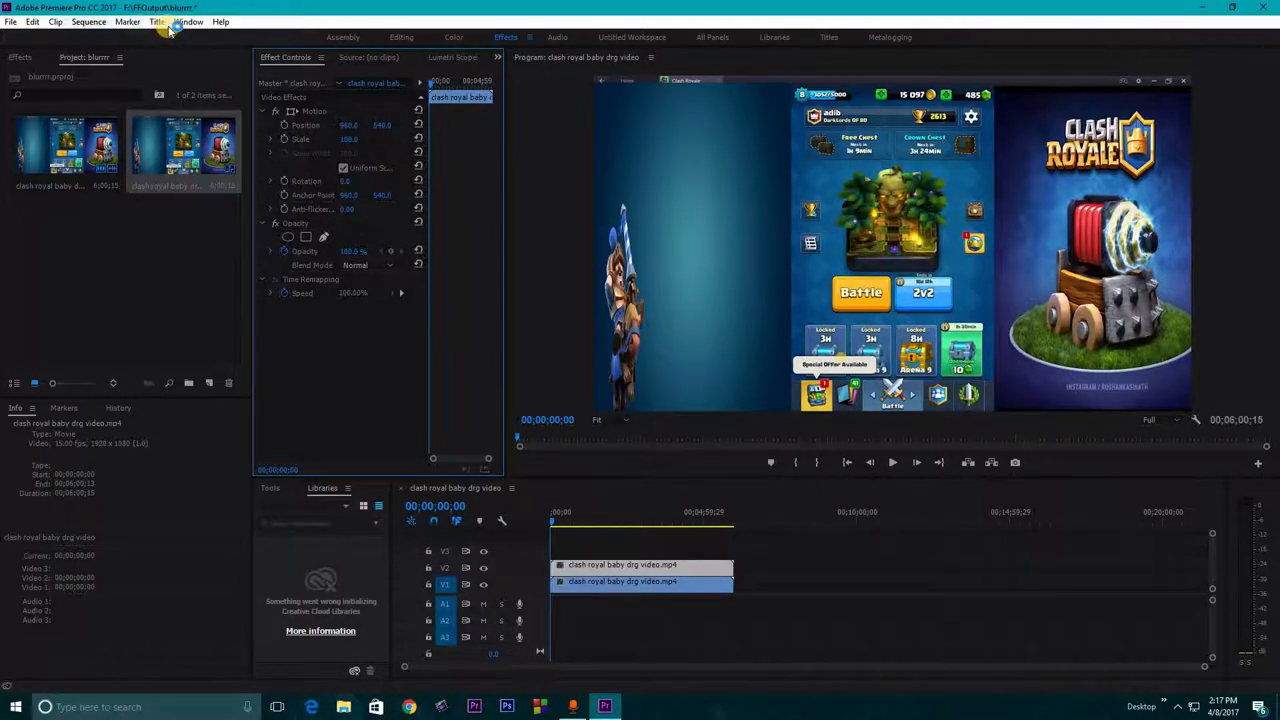
Create a new Default Still title, Title 01, with the default settings
left_click(188, 20)
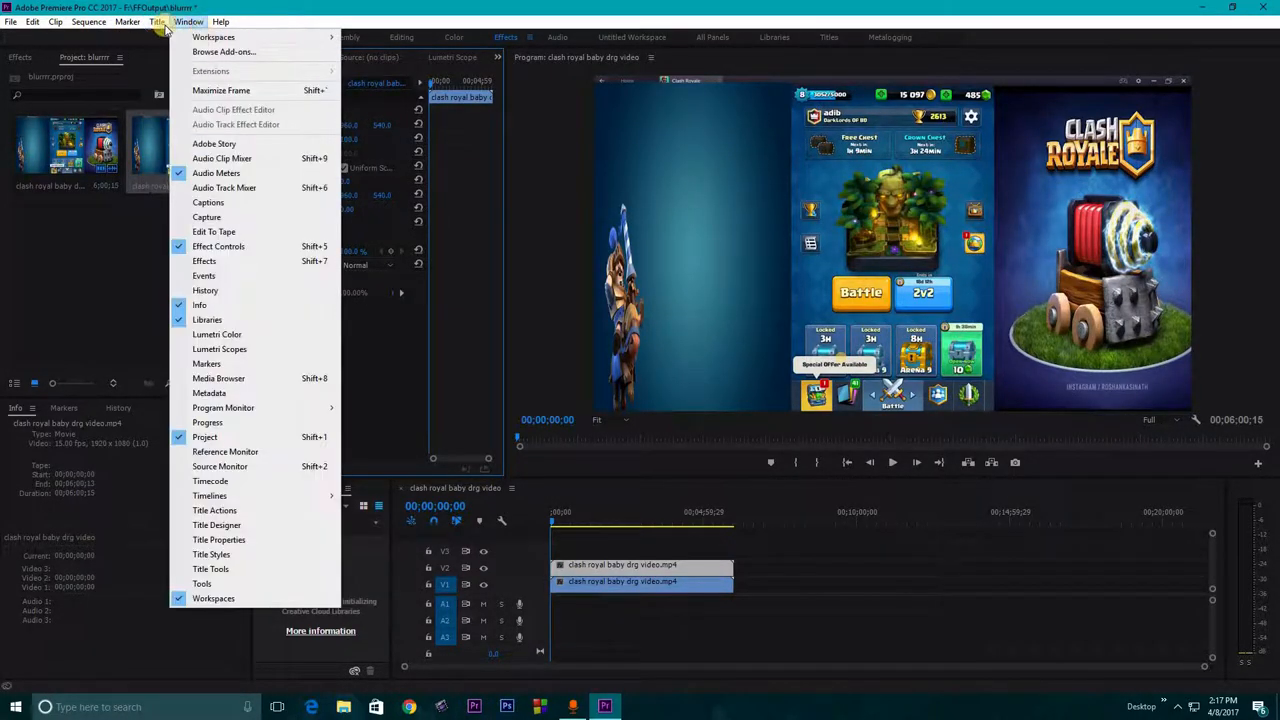
left_click(140, 20)
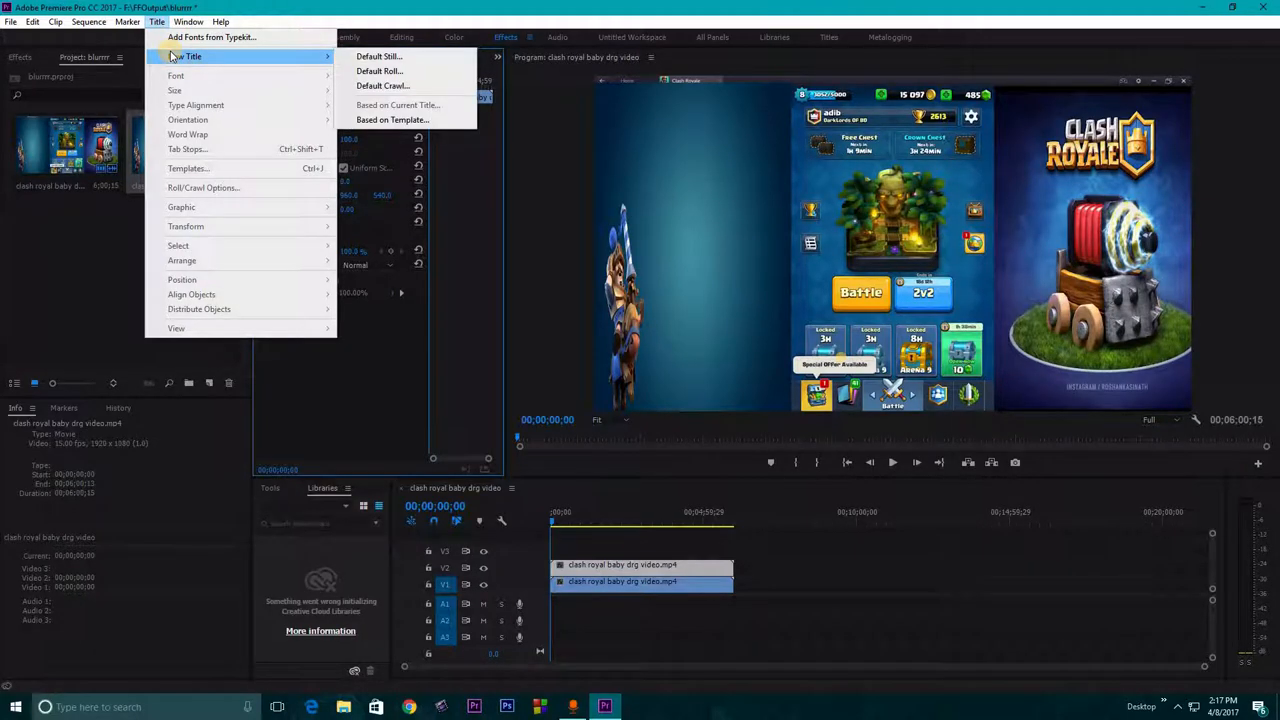
left_click(384, 56)
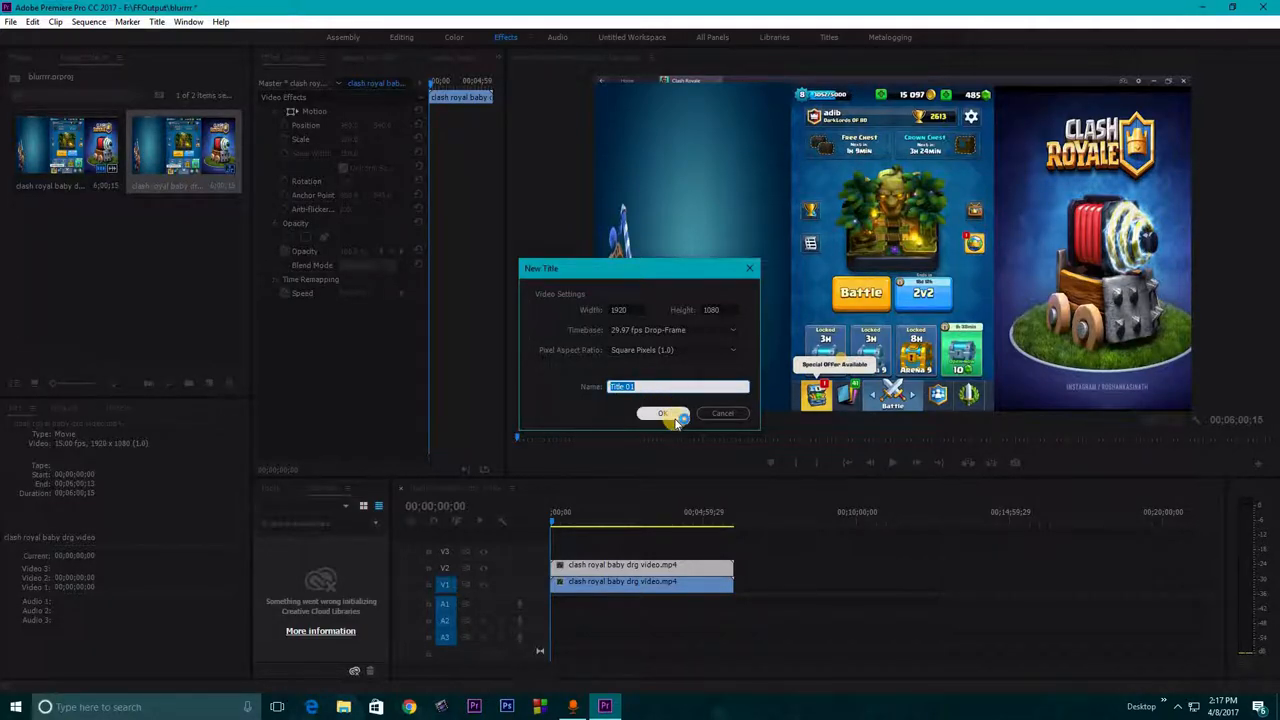
left_click(660, 414)
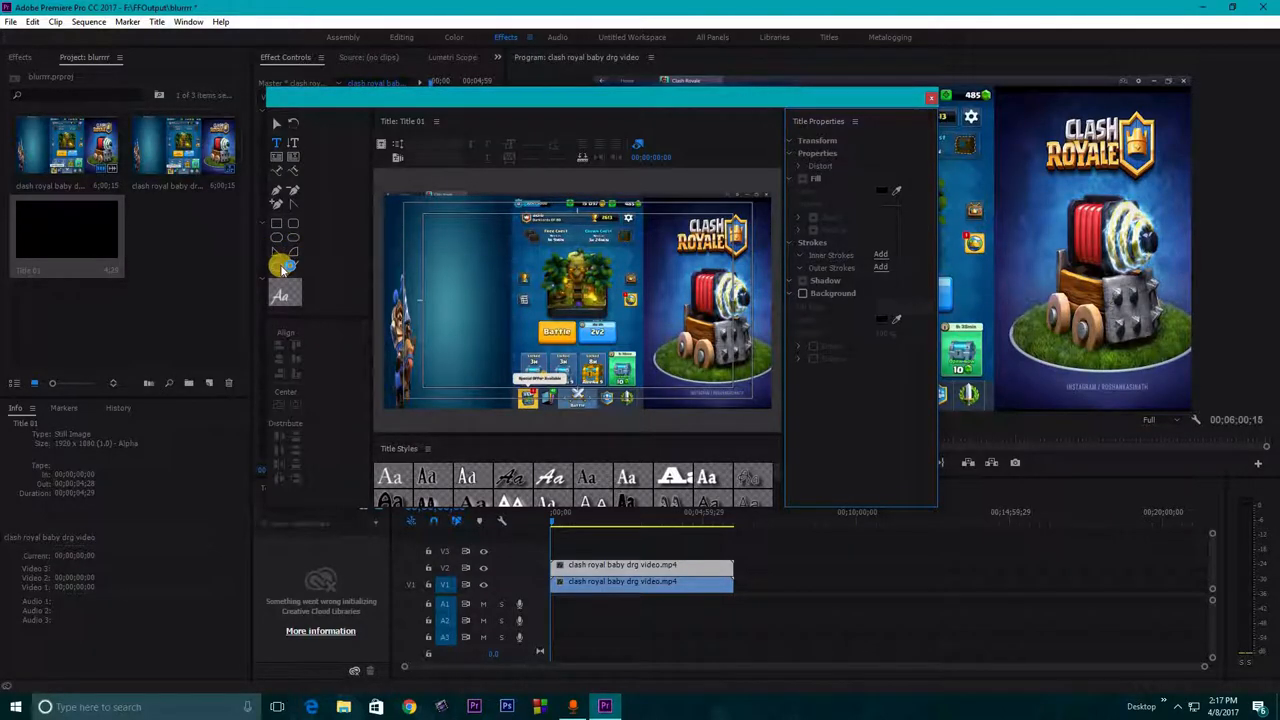
mouse_move(276, 224)
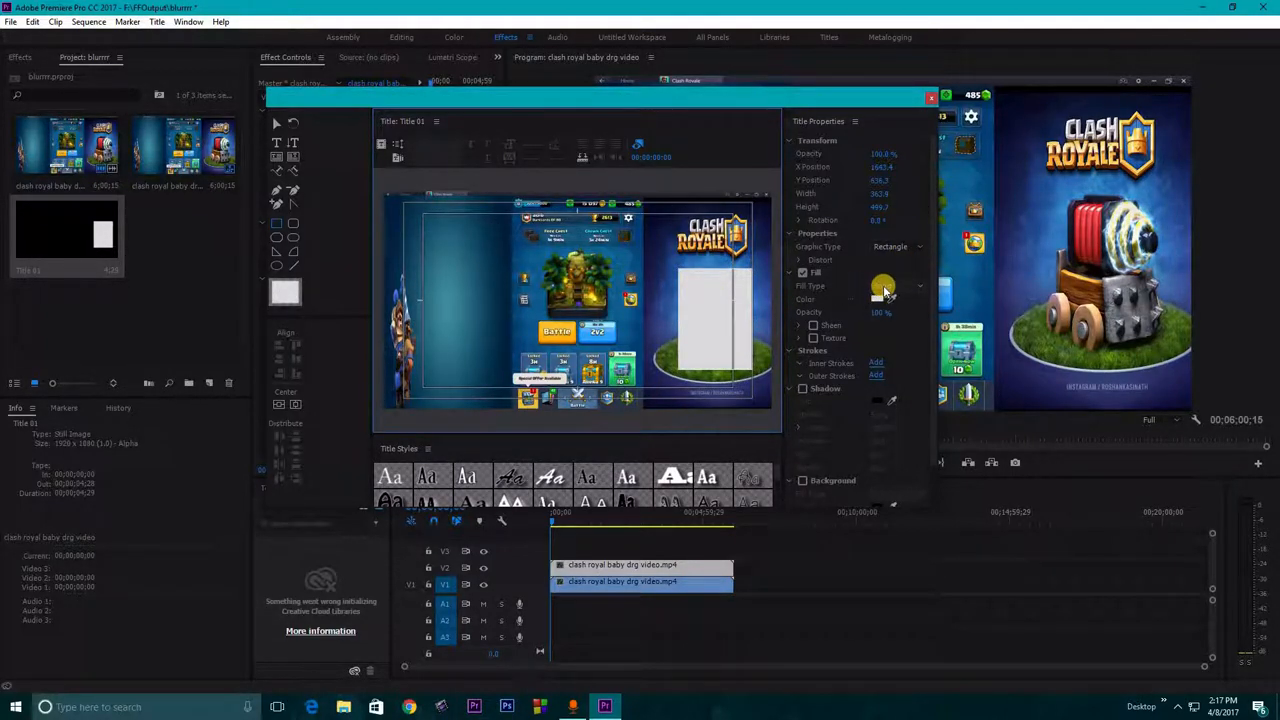
Fill the title's rectangle with a dark red colour instead of white
left_click(884, 288)
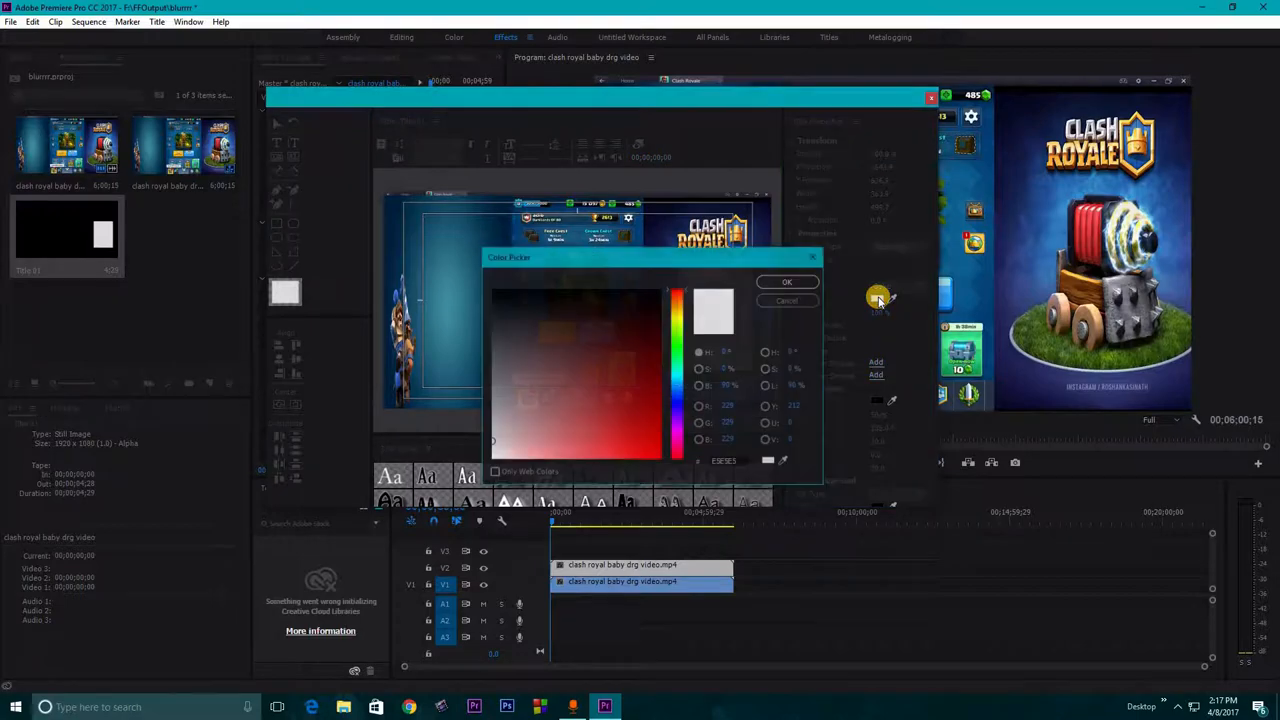
left_click(636, 352)
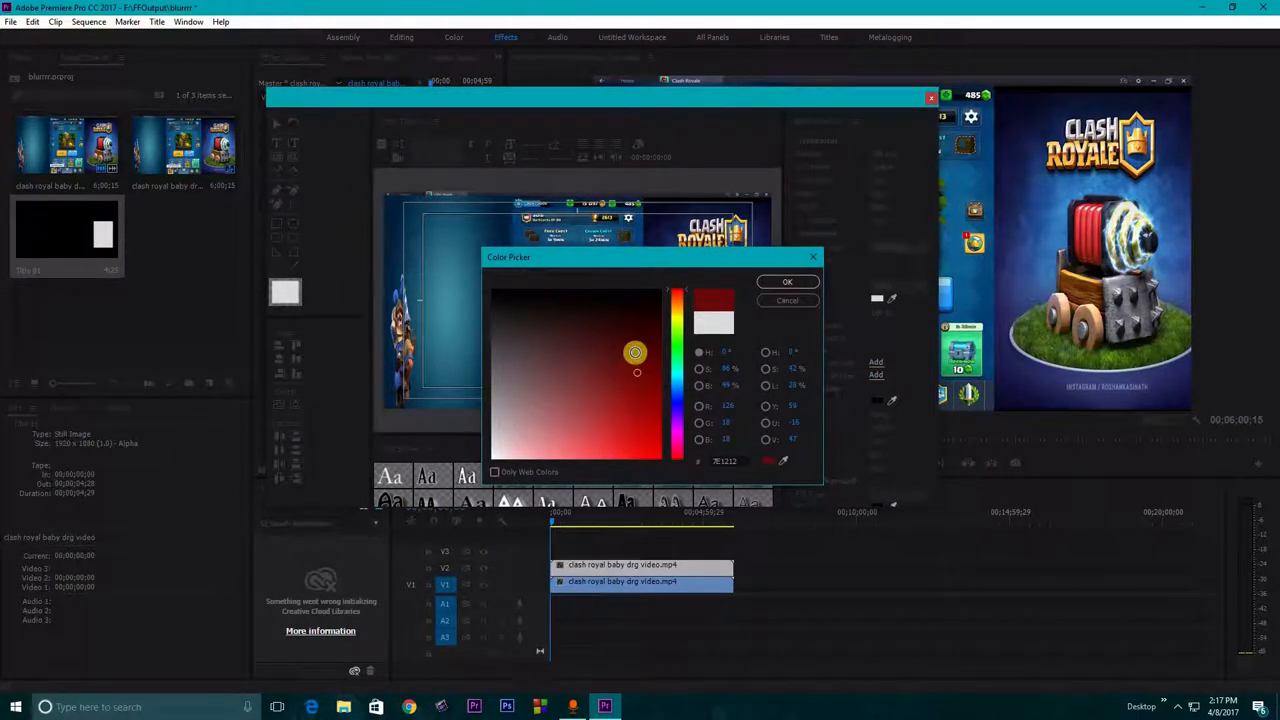
left_click(788, 280)
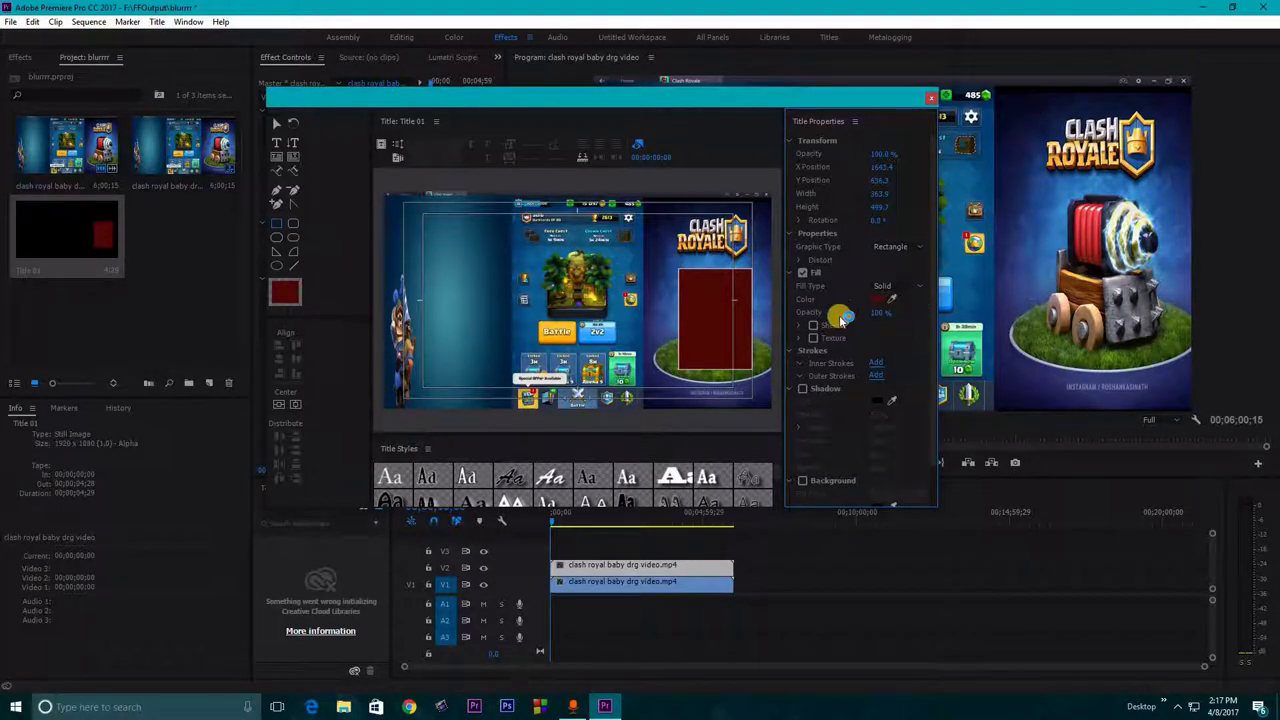
left_click(892, 300)
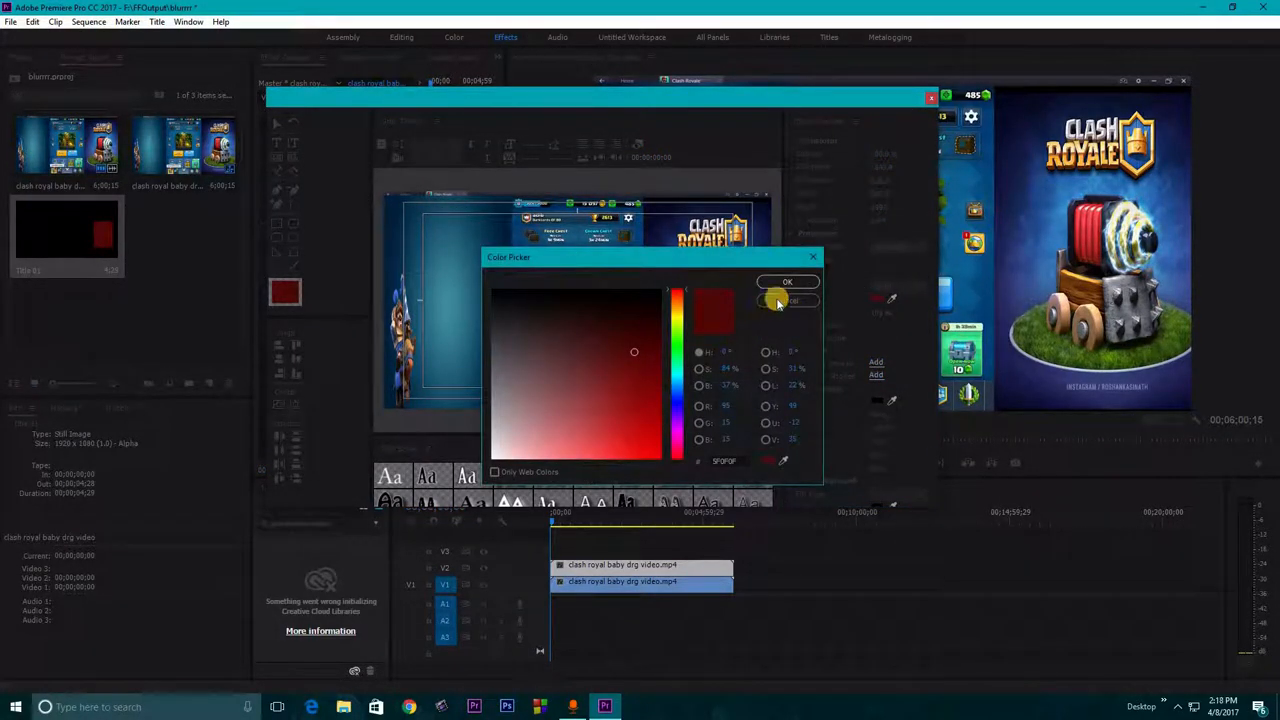
left_click(788, 280)
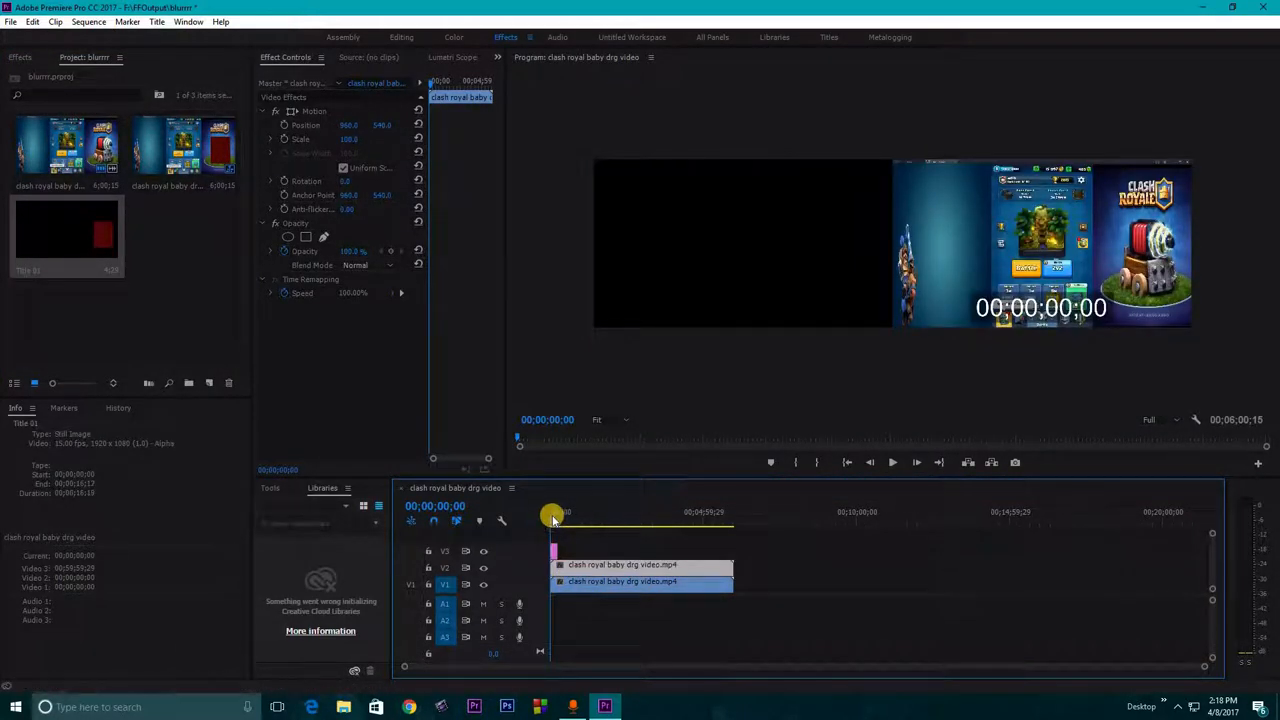
Place Title 01 on track V3 above both clips and scrub to check the rectangle overlay
left_click_drag(552, 520, 568, 520)
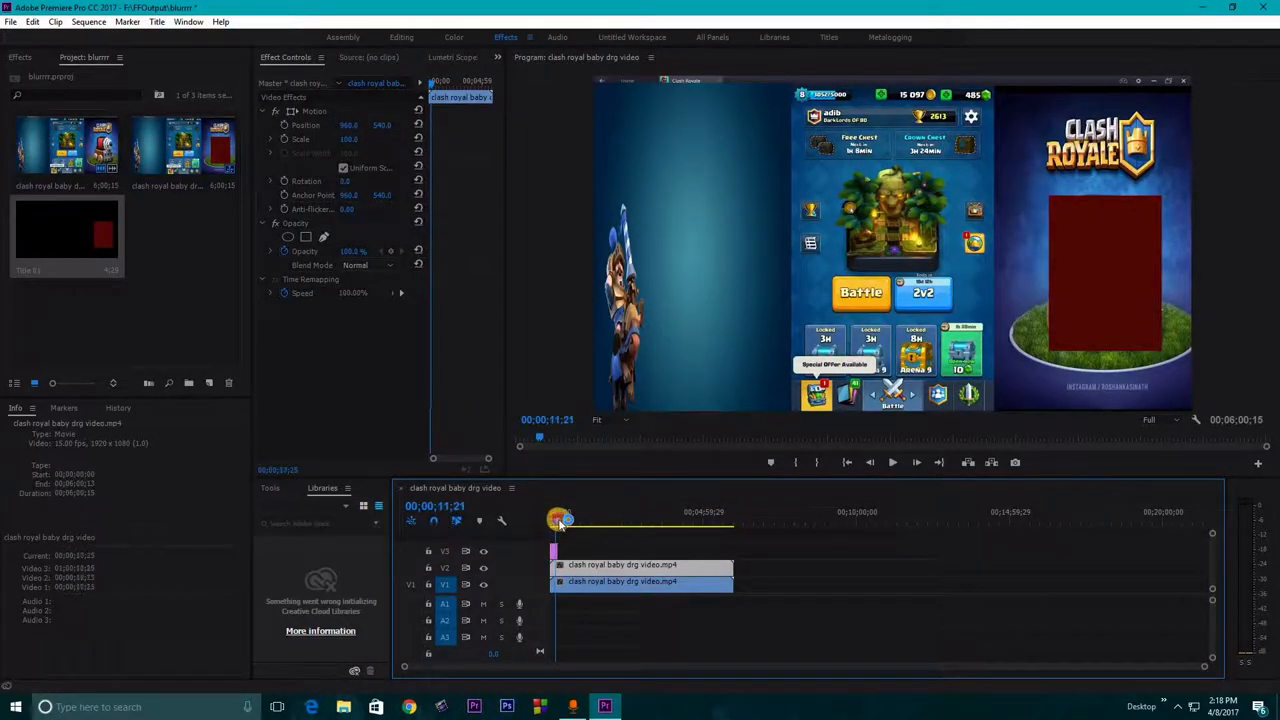
left_click_drag(564, 520, 550, 520)
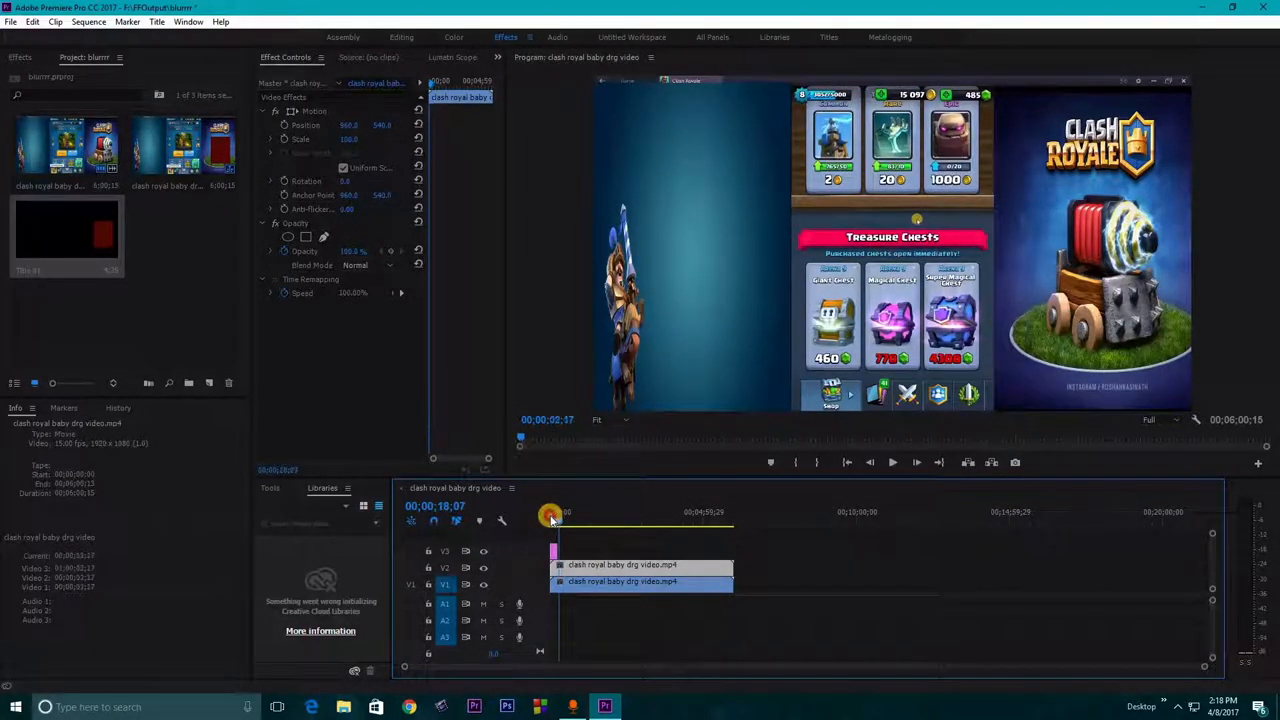
left_click_drag(550, 516, 560, 516)
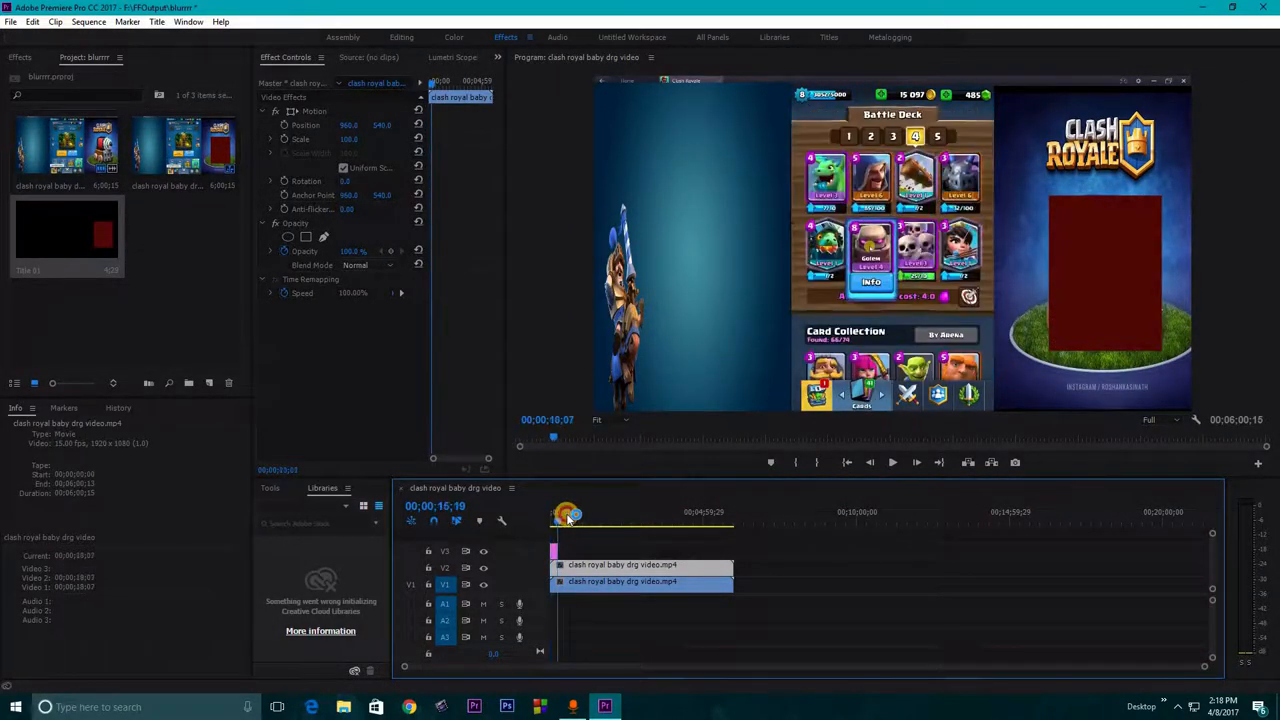
left_click_drag(568, 512, 560, 512)
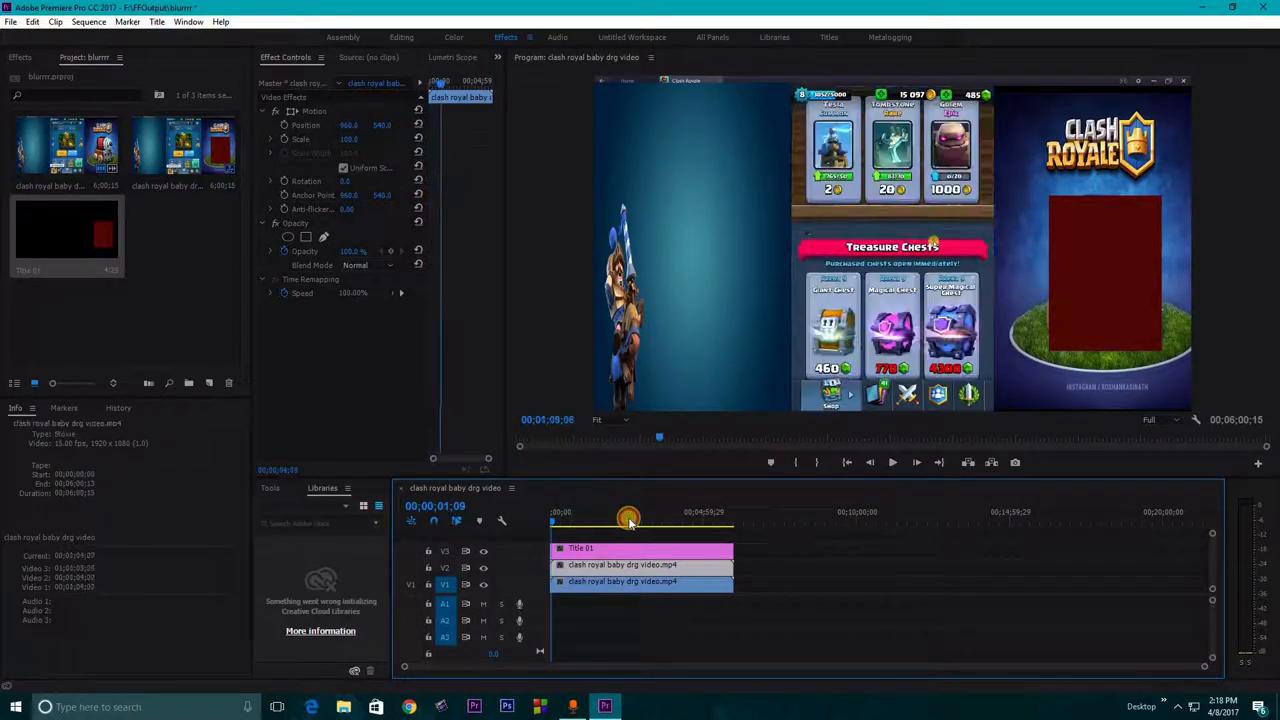
left_click_drag(628, 520, 556, 520)
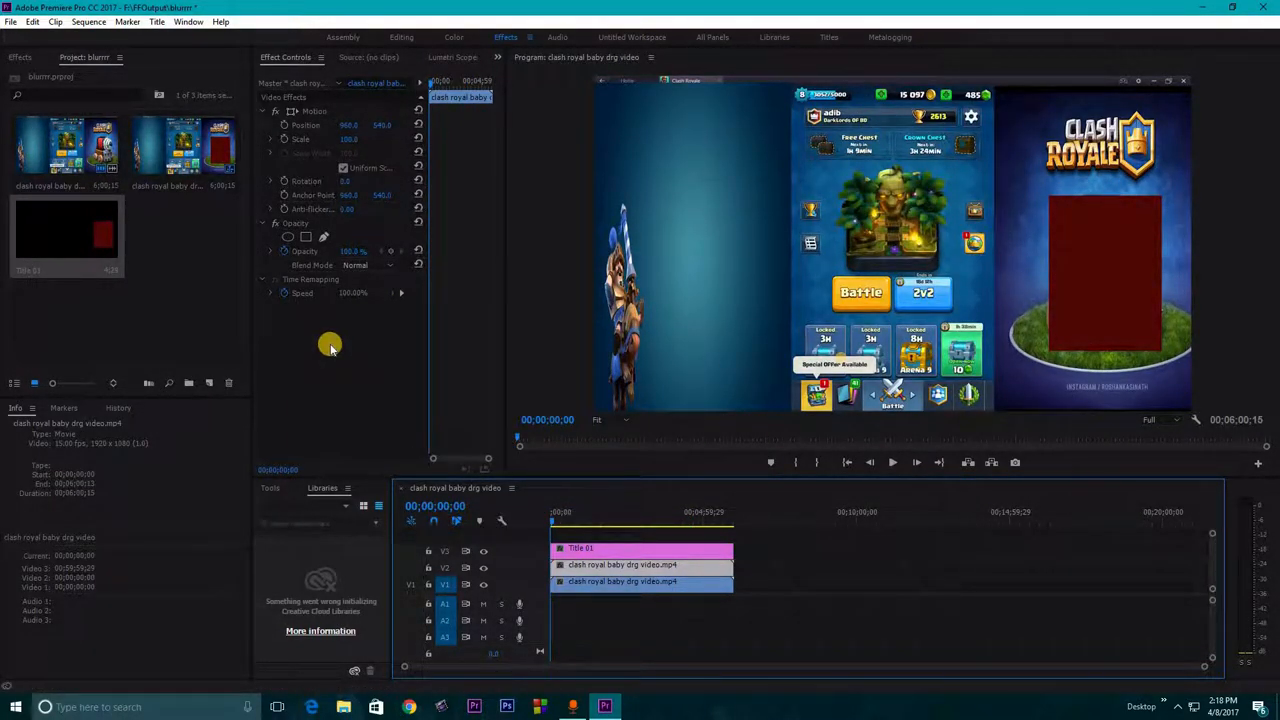
Apply Gaussian Blur to the duplicated clip and raise its Blurriness until the footage is heavily blurred
left_click(18, 56)
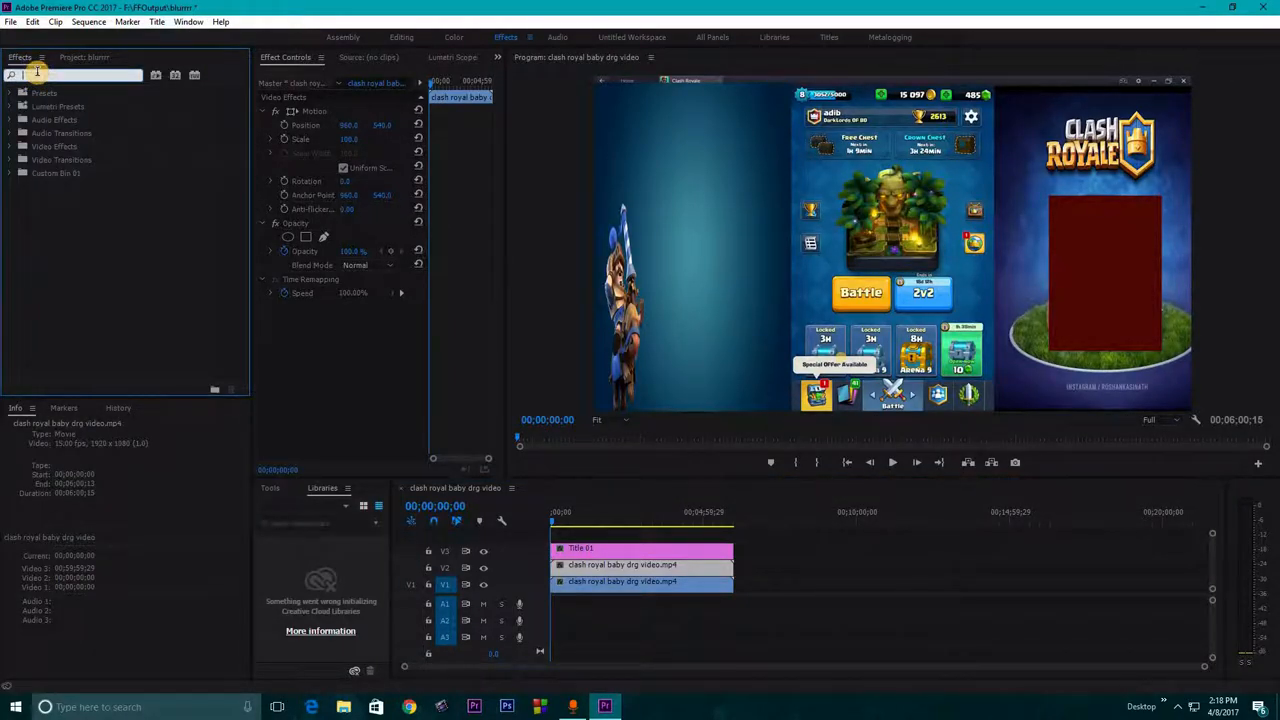
type("blur")
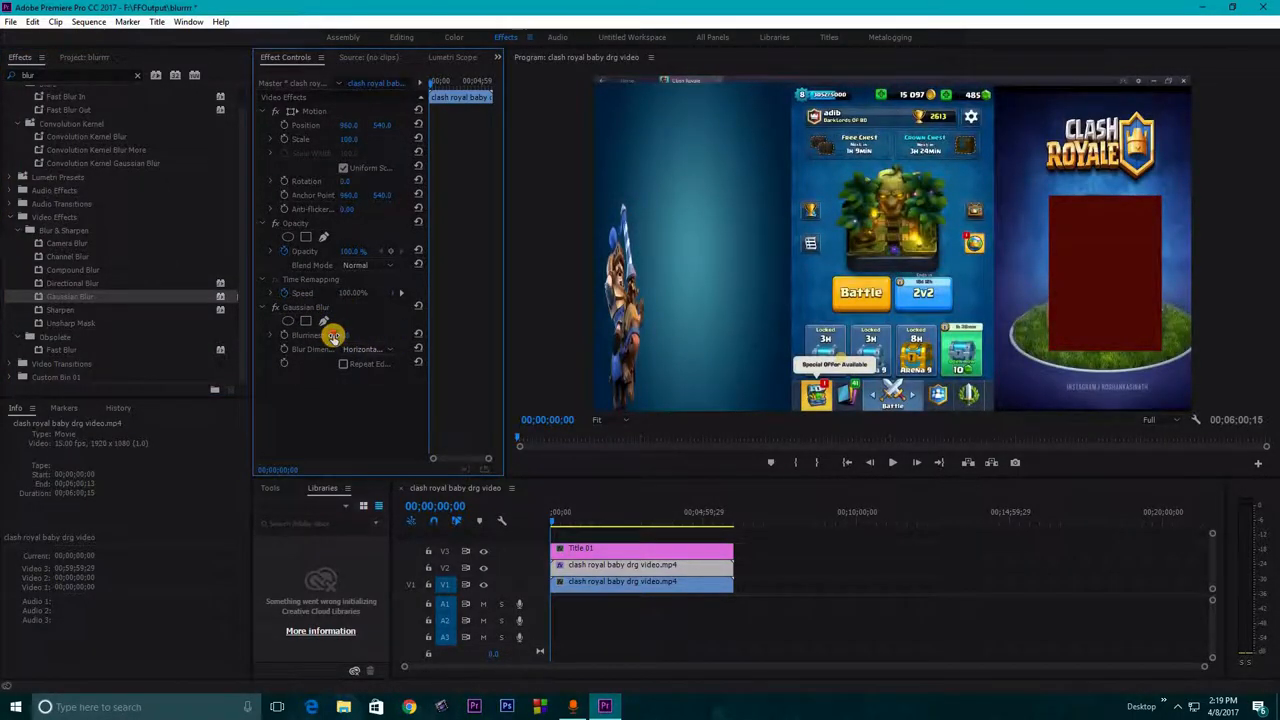
left_click_drag(344, 336, 364, 336)
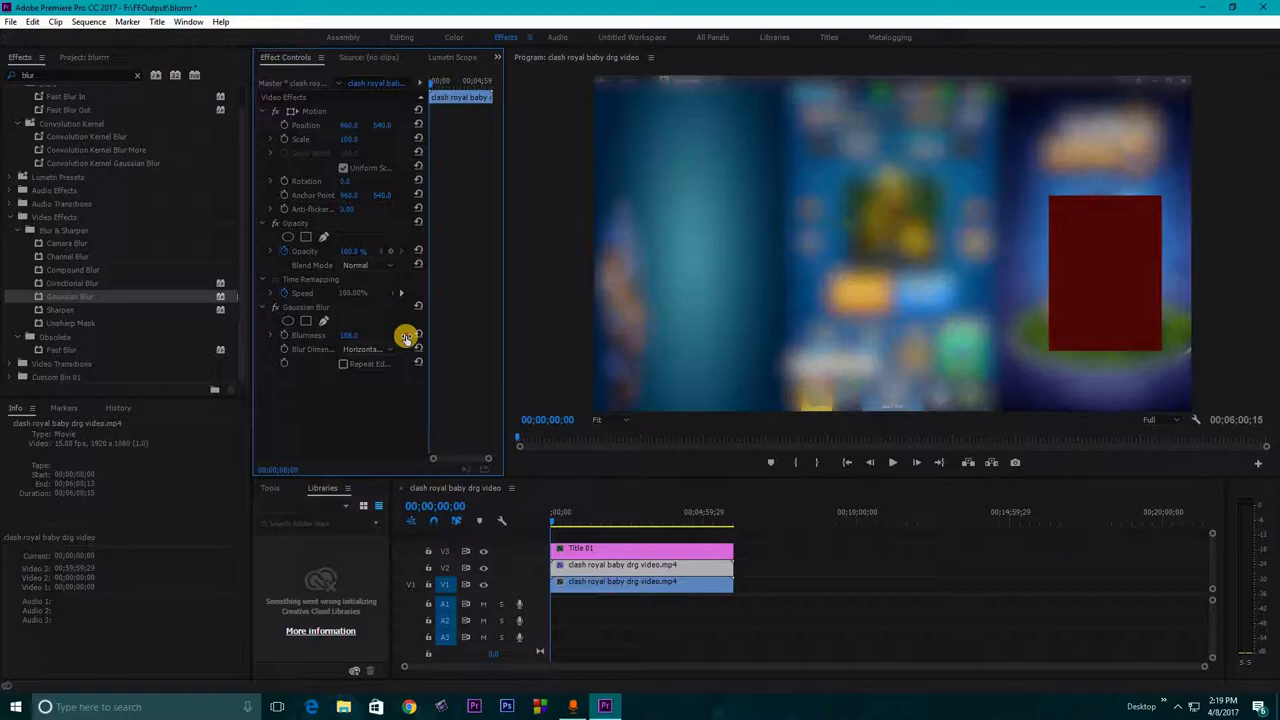
left_click_drag(384, 336, 360, 336)
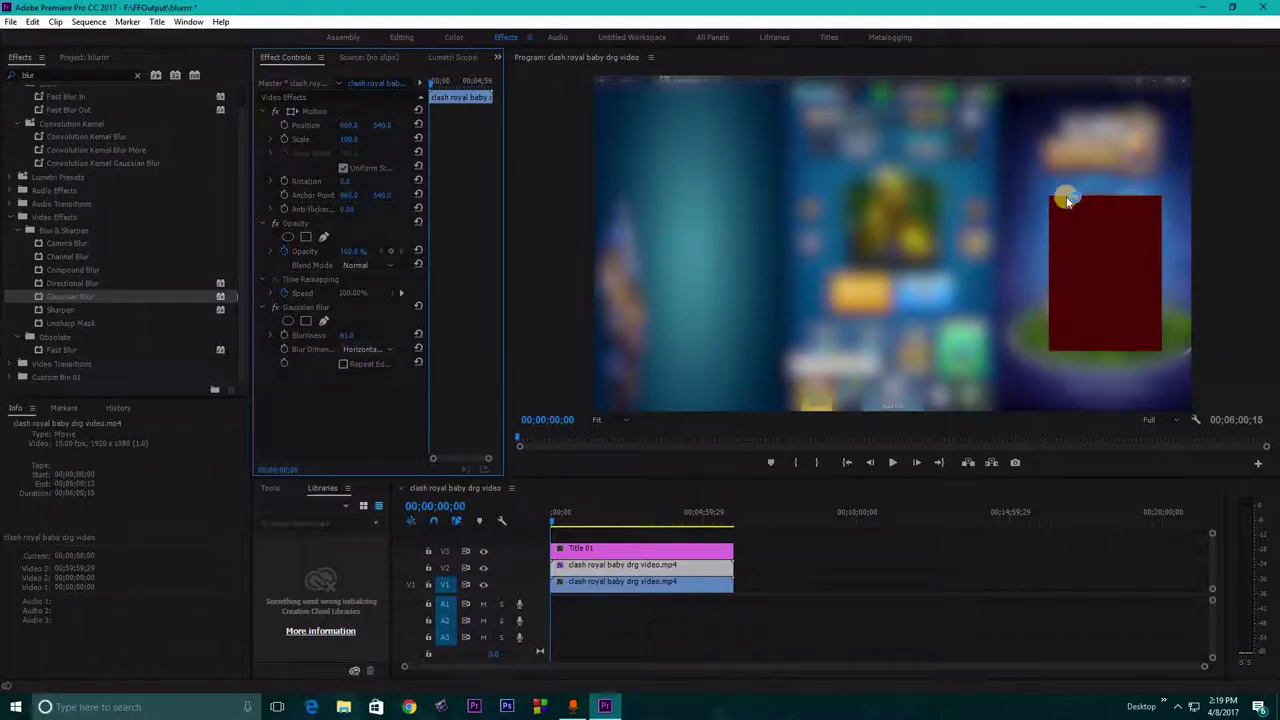
mouse_move(864, 236)
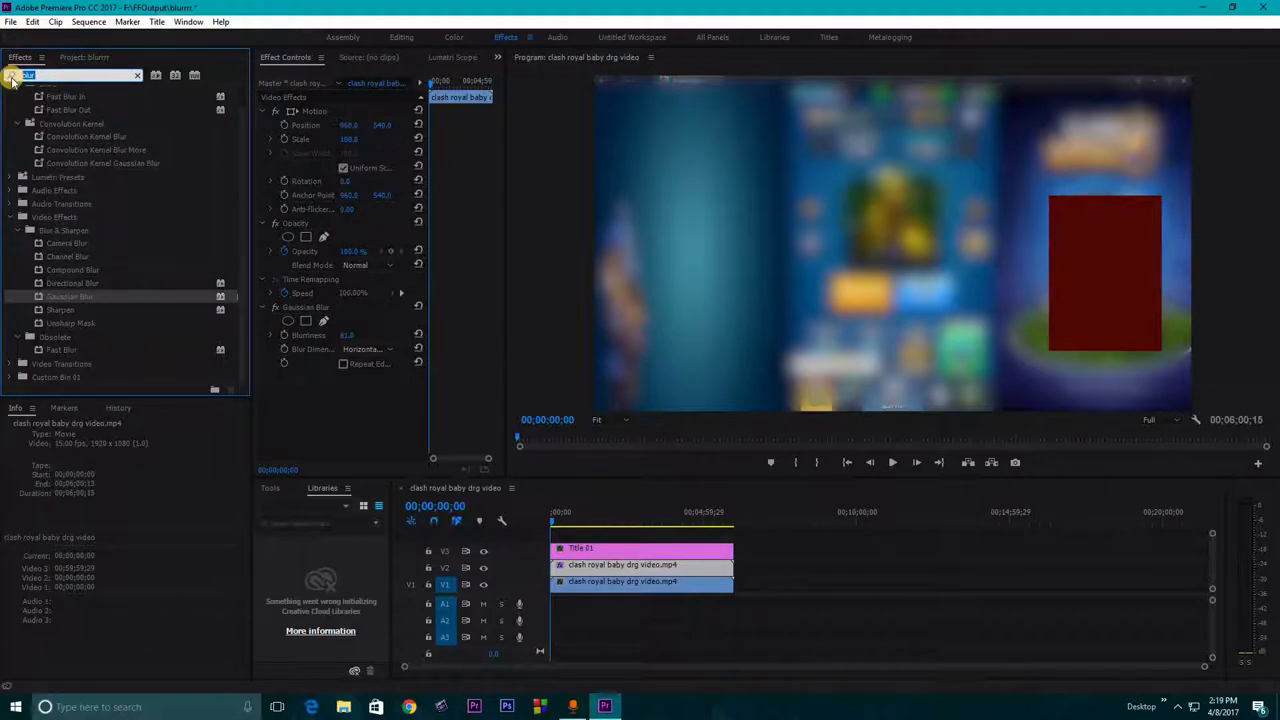
Add the Track Matte Key effect to the blurred clip alongside its Gaussian Blur
type("mat")
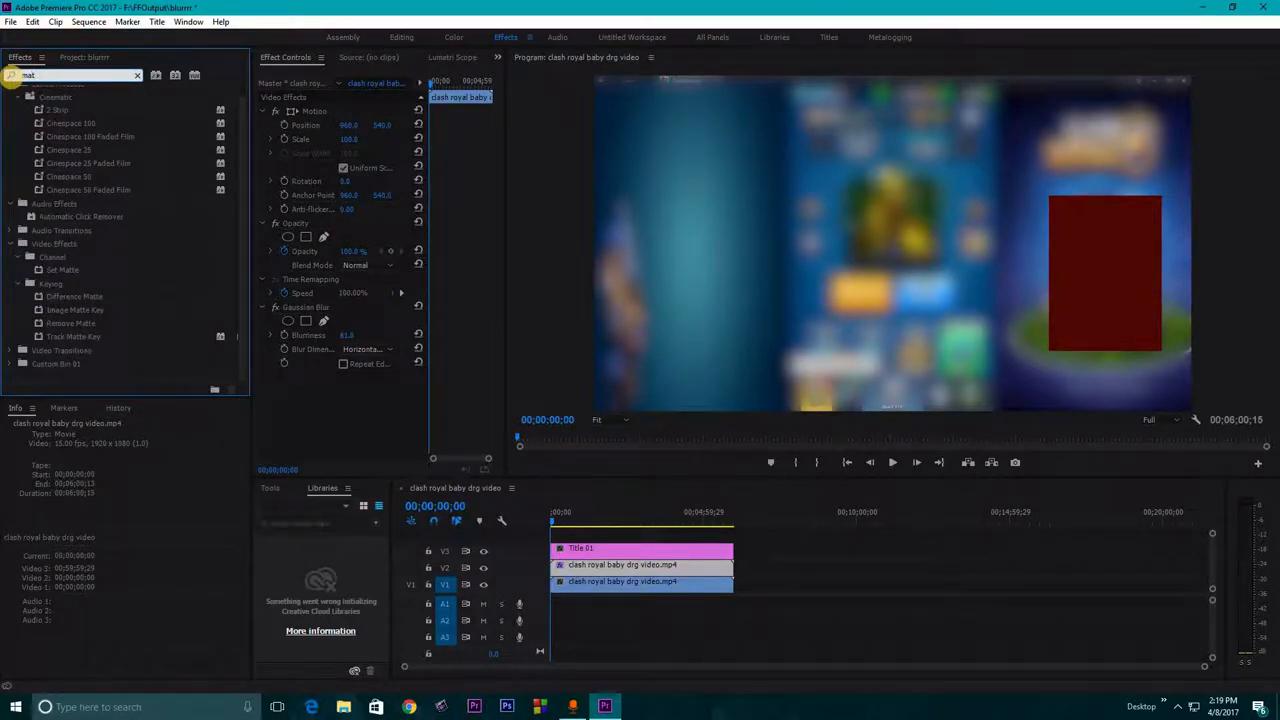
type("matte")
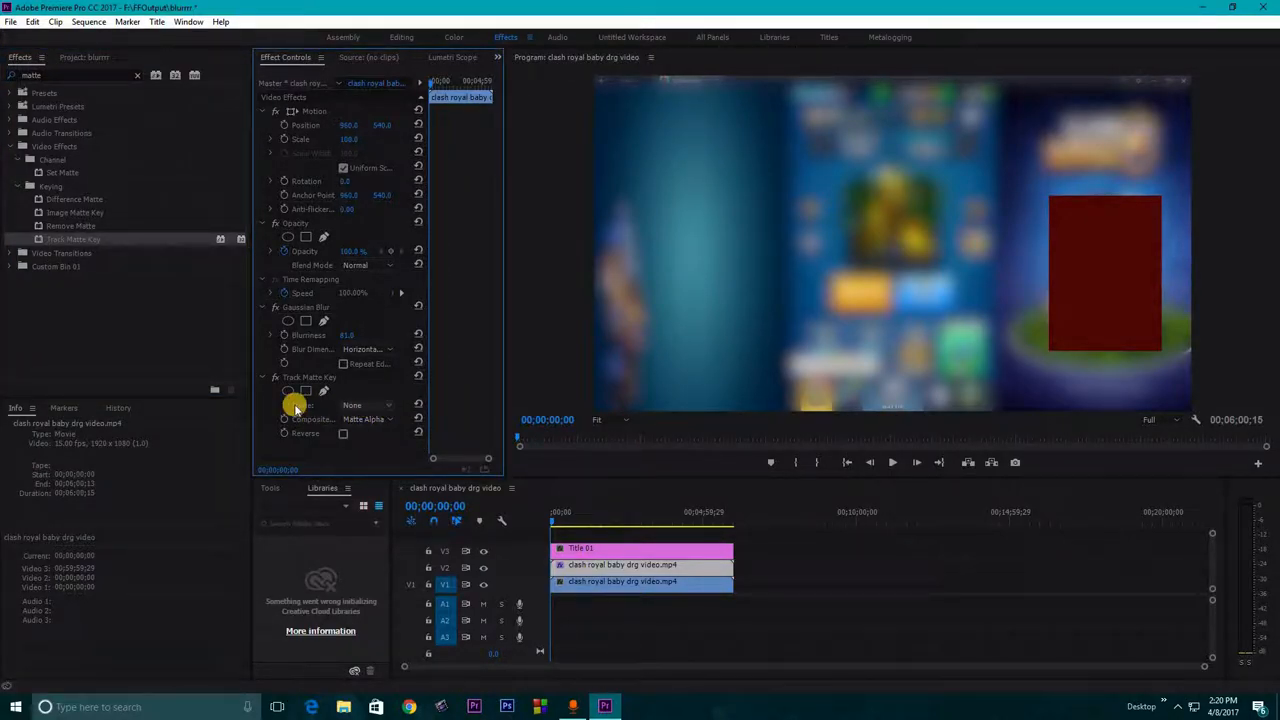
Set the Track Matte Key matte to Video 3 so only the rectangle area is blurred
left_click(366, 404)
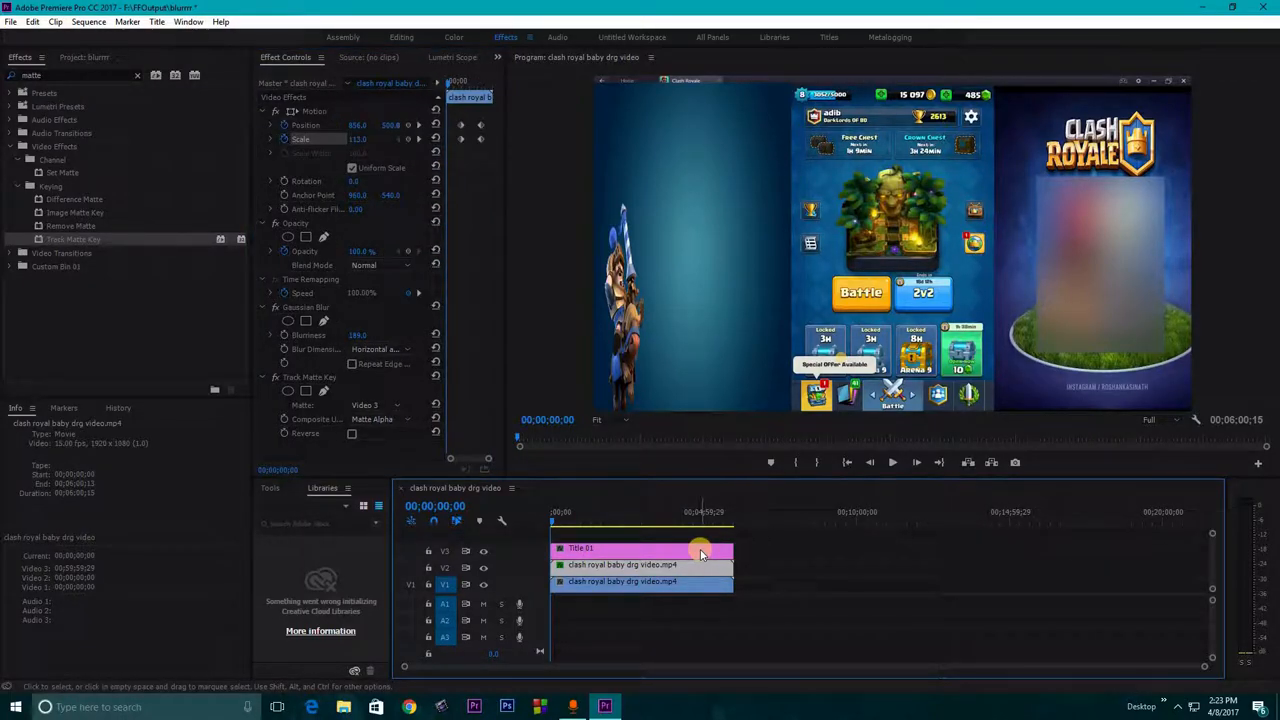
mouse_move(700, 550)
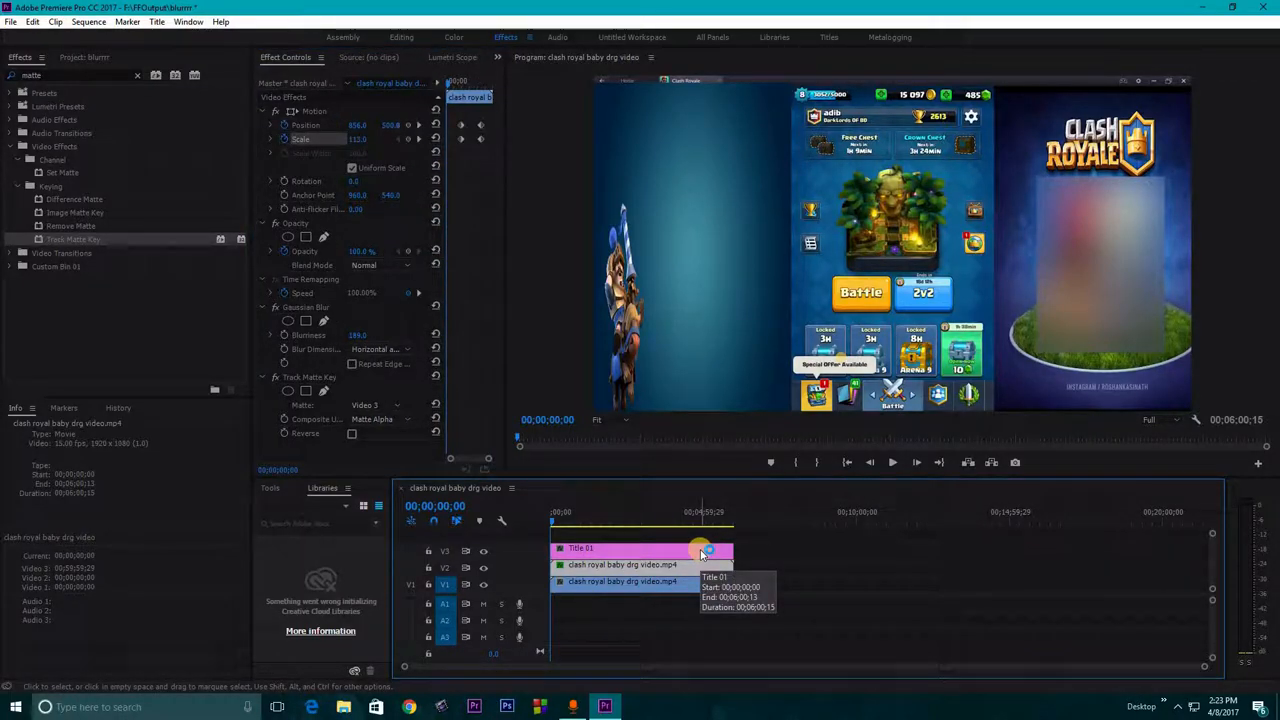